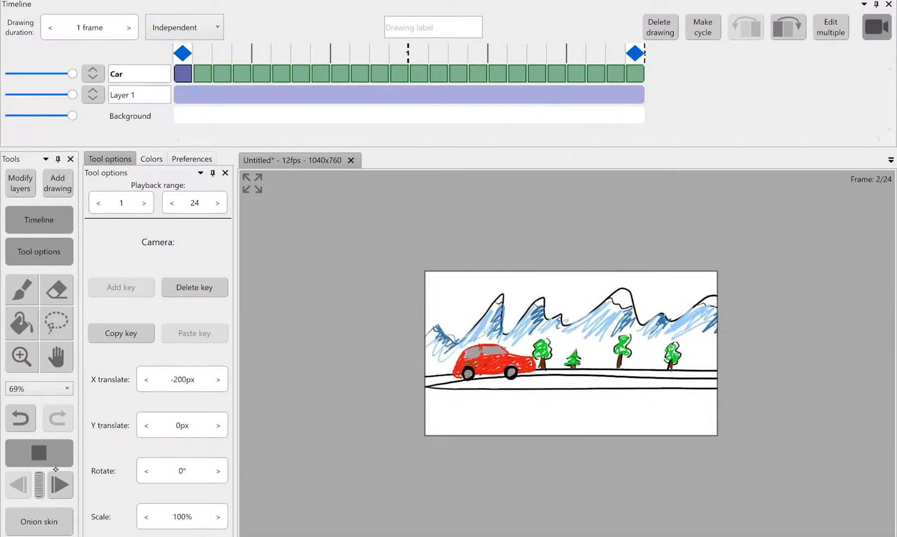
Start a new project at 12 fps with a 640×360 camera and 200-pixel margins.
left_click(59, 486)
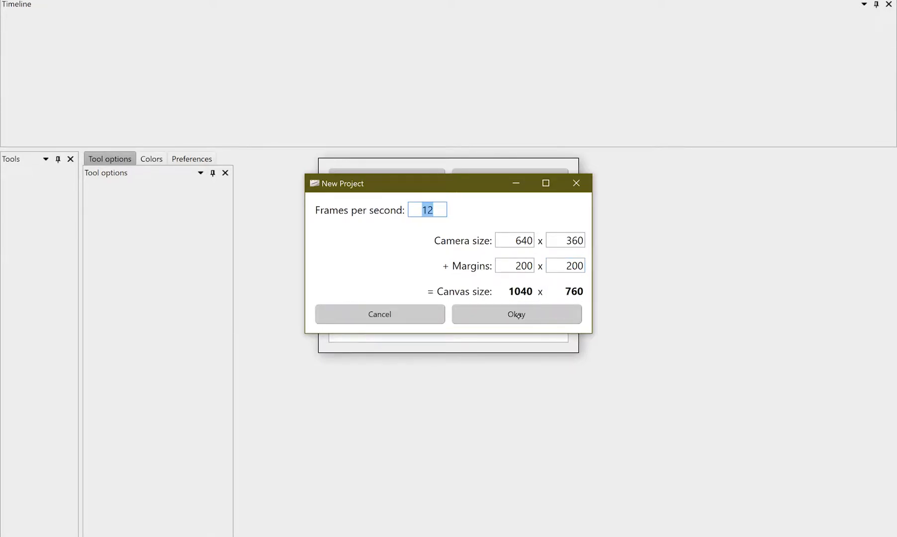
Confirm the project settings and sketch mountains, trees and a road past the camera box on Layer 1.
left_click(515, 314)
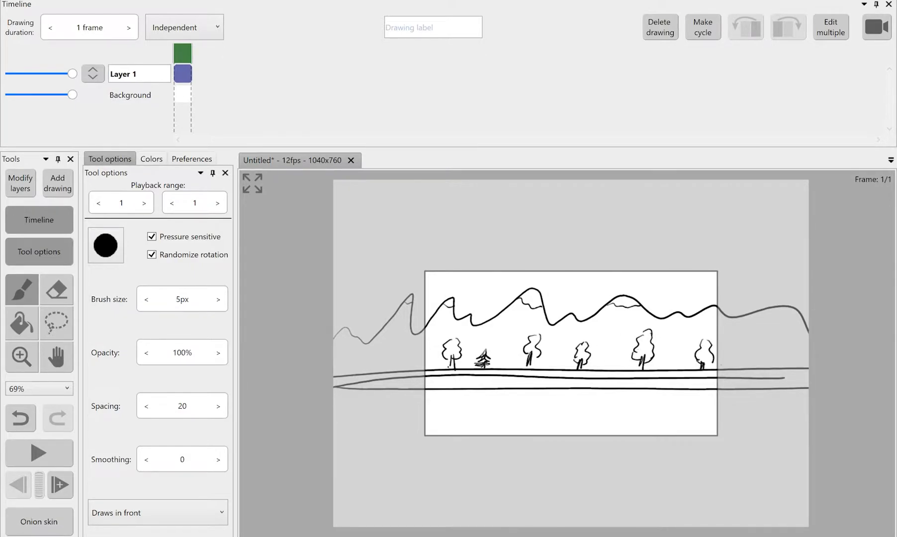
Add trees outside the frame, then shade the mountains blue and the trees green.
left_click_drag(761, 355, 795, 355)
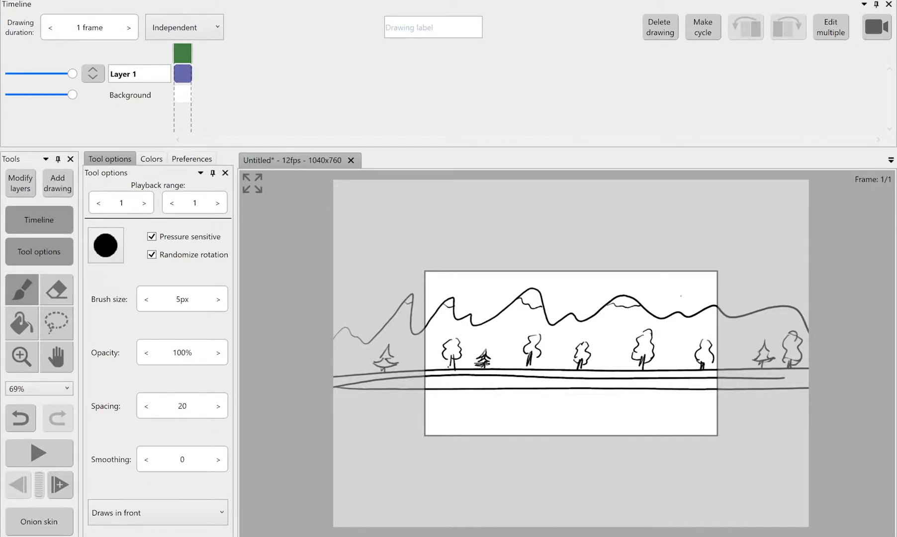
left_click(150, 159)
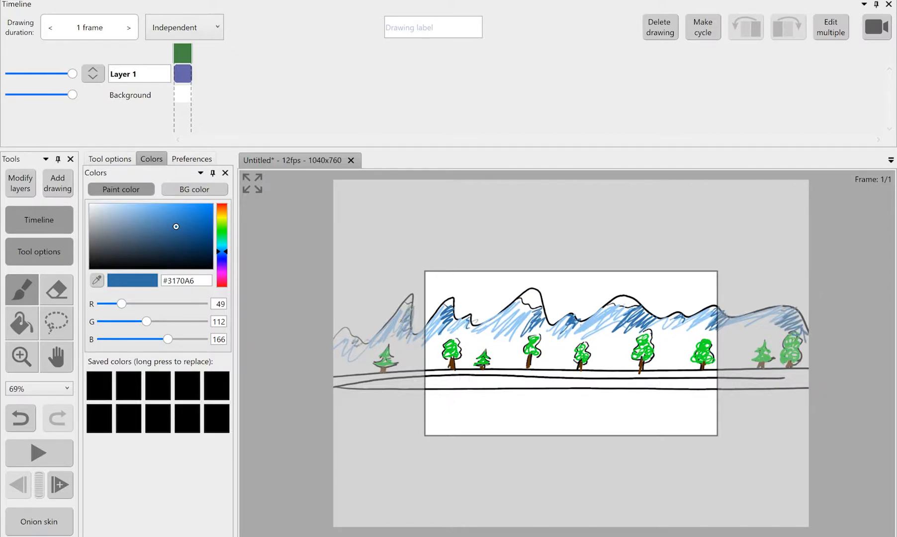
Add a layer named Car holding a red car with black wheels at the road's left end.
left_click(222, 210)
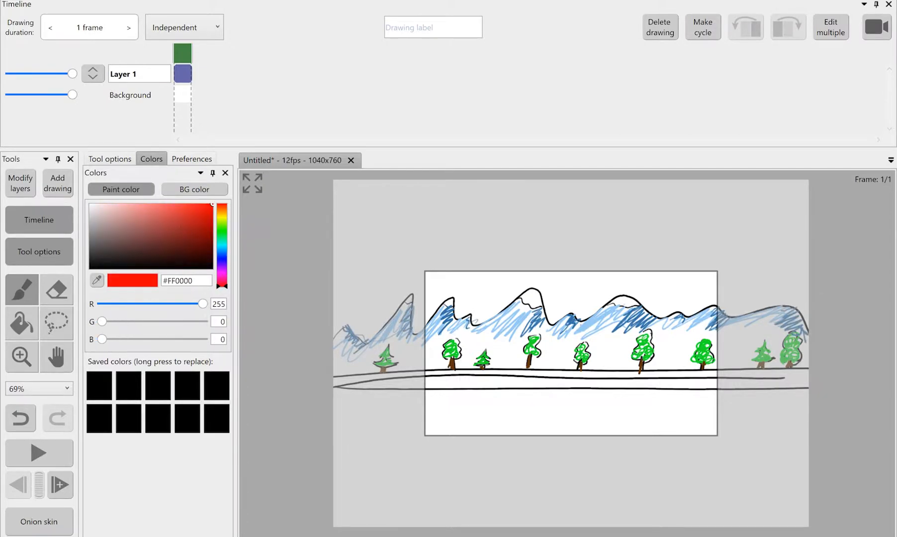
type("Car")
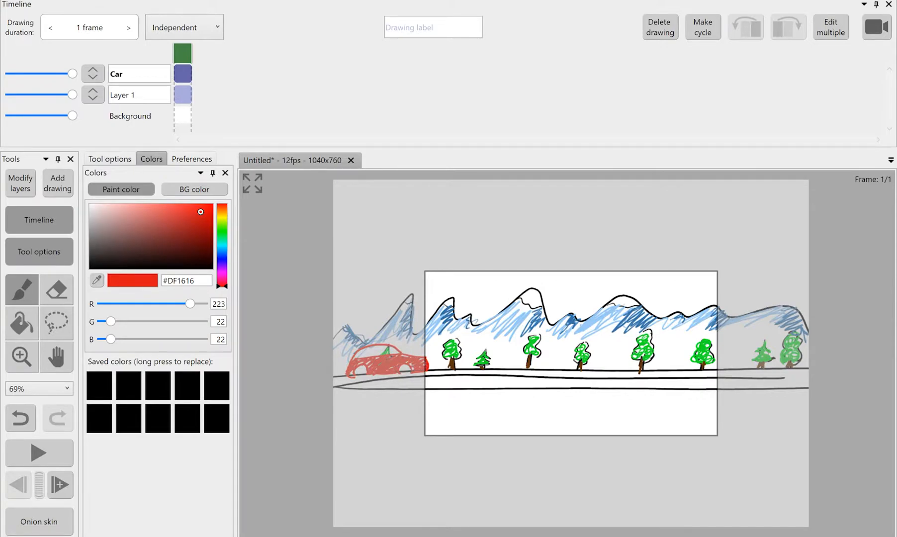
left_click(91, 228)
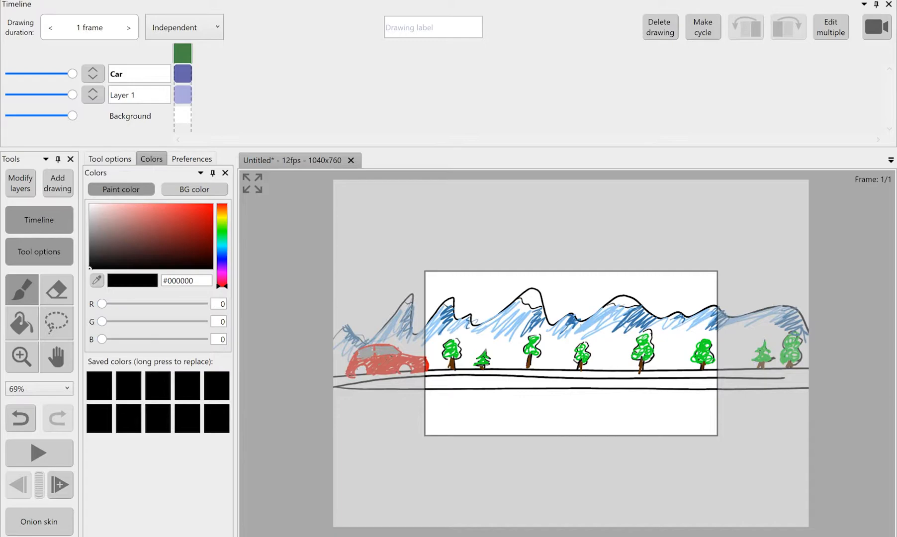
left_click(96, 230)
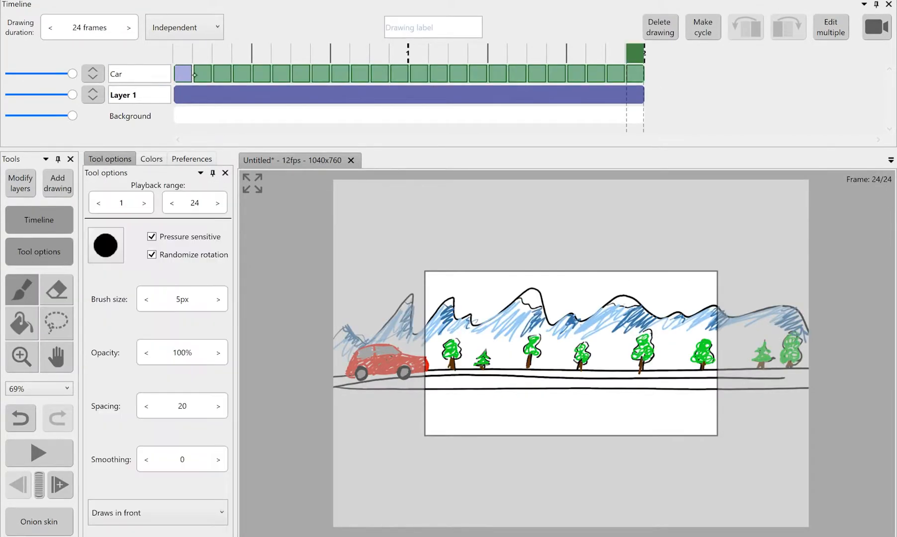
Run the scene 24 frames and shift the camera about 197px left on frame 1.
left_click(702, 26)
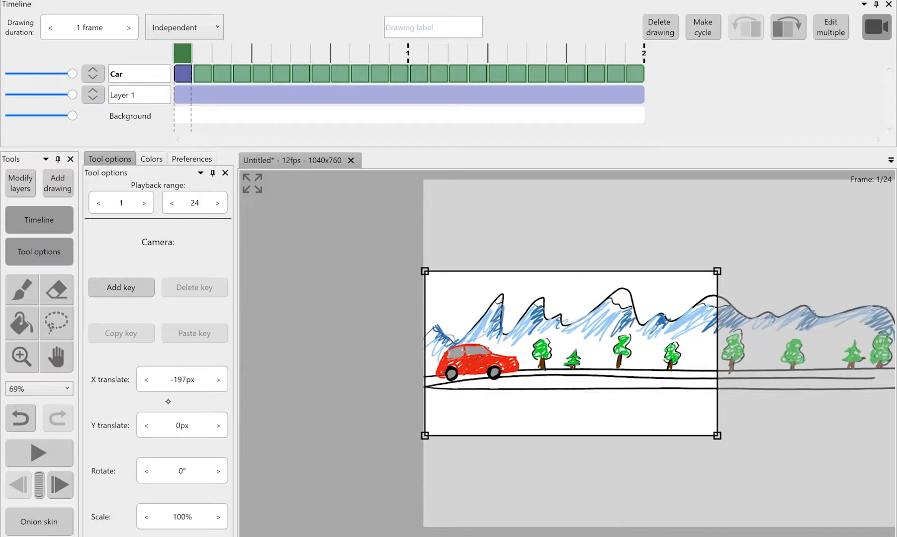
Set the camera X translate to -200px on frame 1 and key it there.
left_click(146, 379)
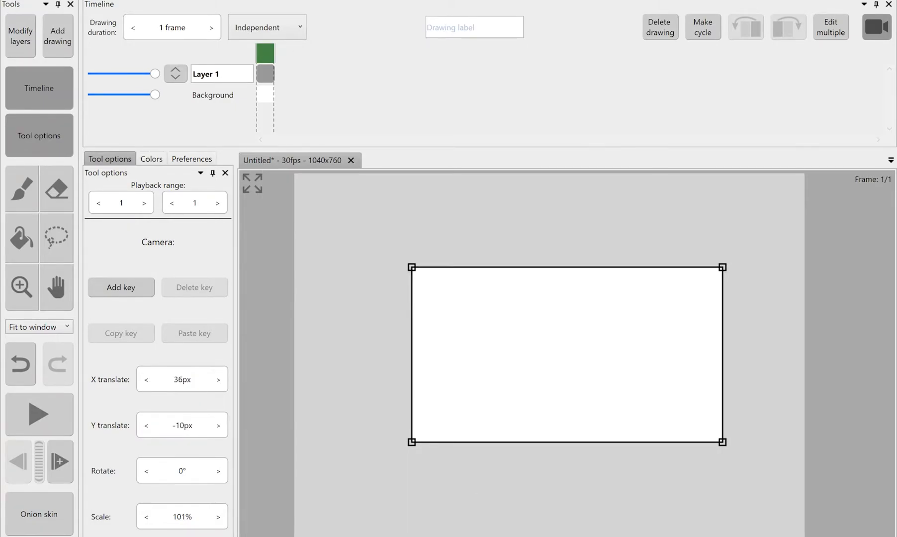
left_click_drag(721, 443, 720, 443)
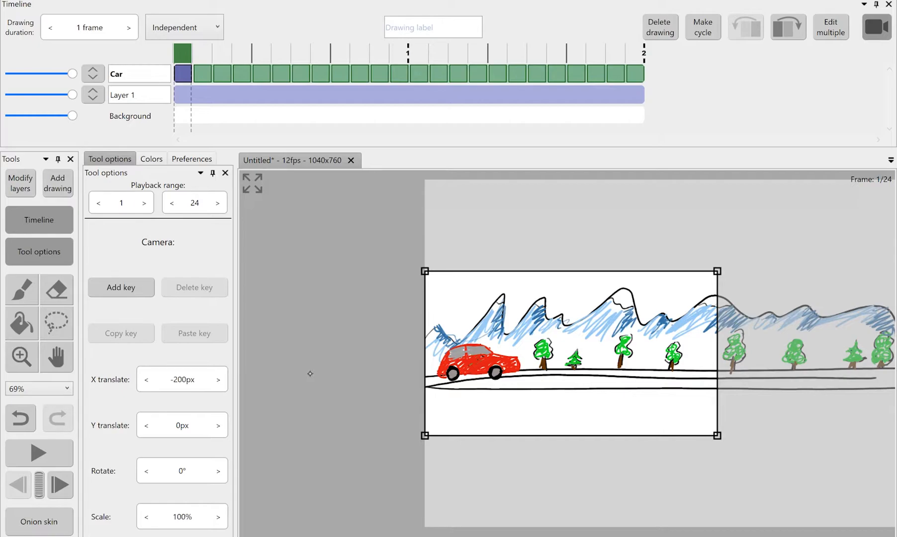
left_click(121, 288)
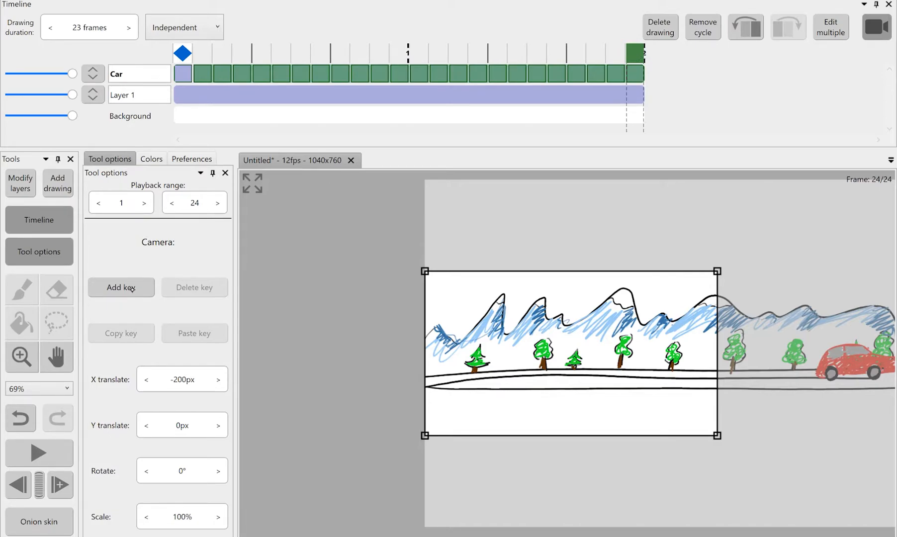
Key the camera at X translate 200px on frame 24 so it pans right after the car.
left_click(120, 287)
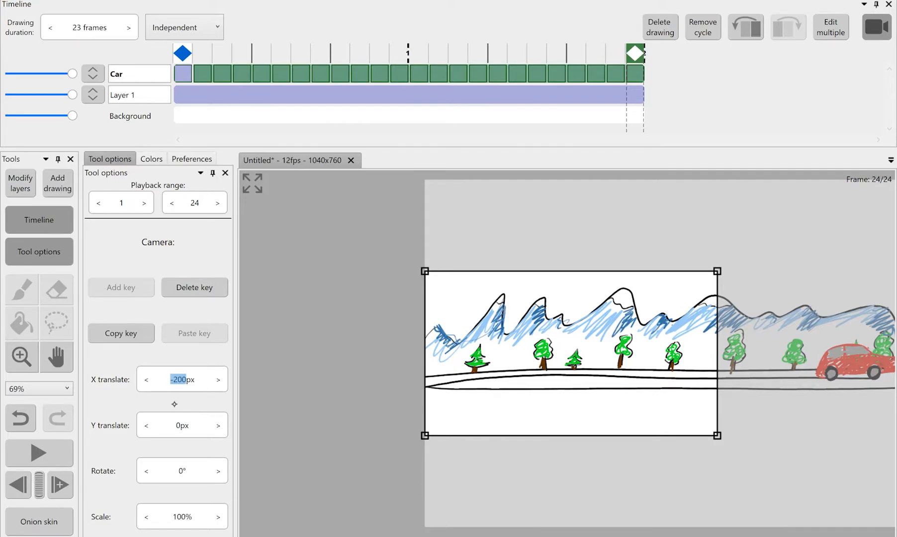
left_click(181, 379)
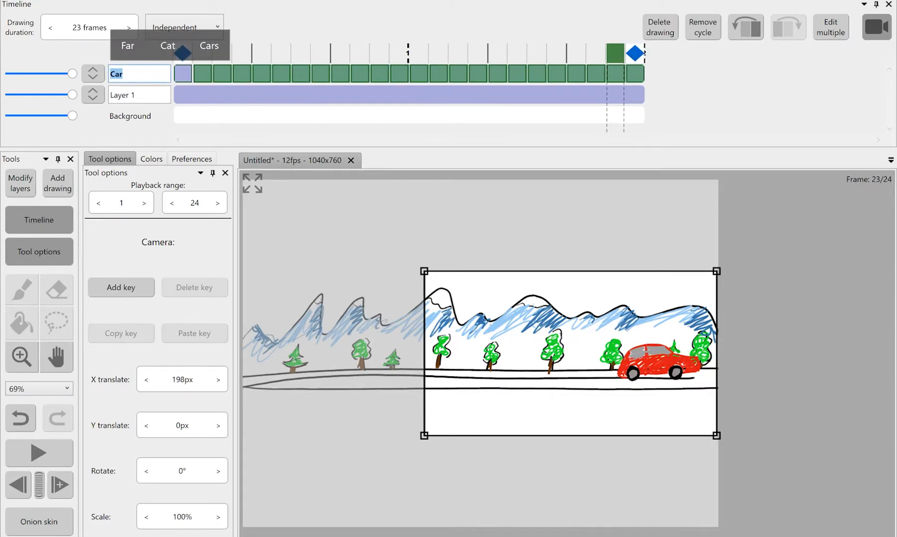
left_click(457, 53)
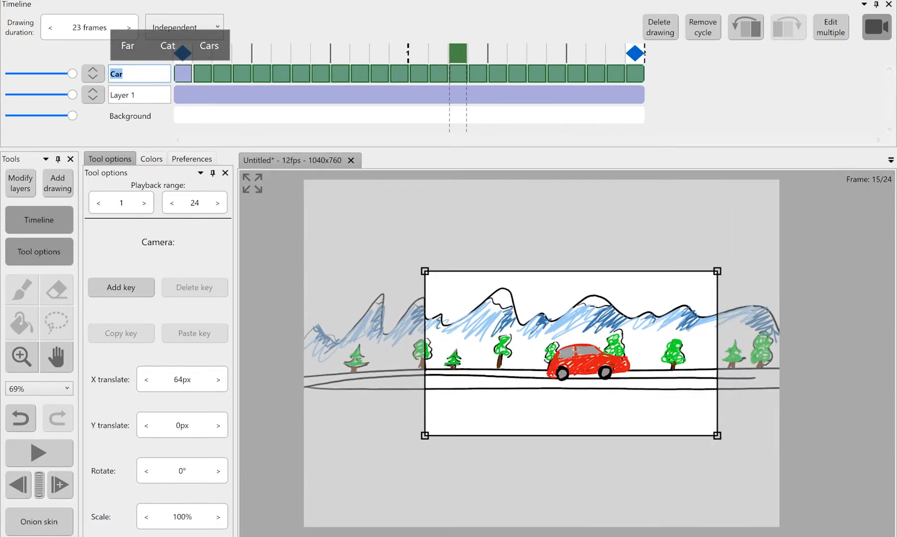
left_click(359, 54)
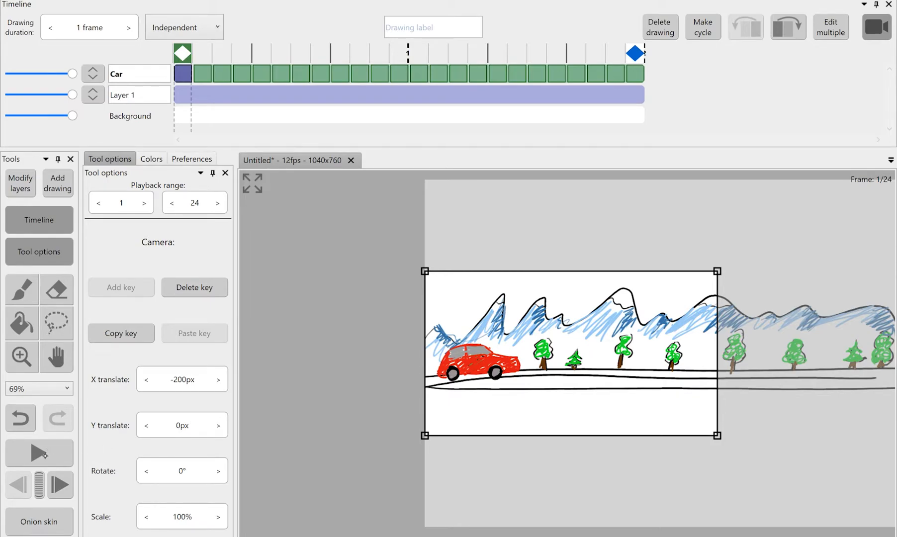
left_click(38, 453)
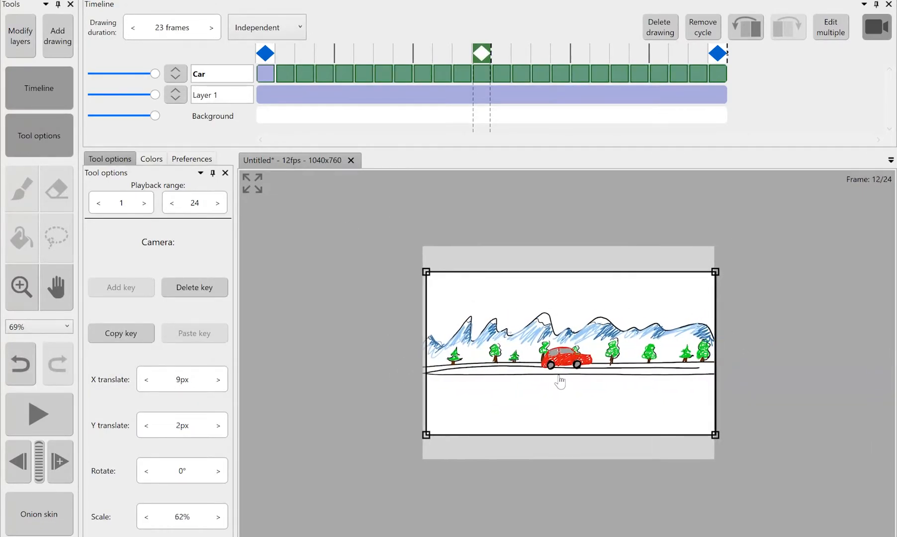
Extend the scene to 44 frames with copied camera keys, then begin a new project at 12 fps, 640×360.
left_click(323, 53)
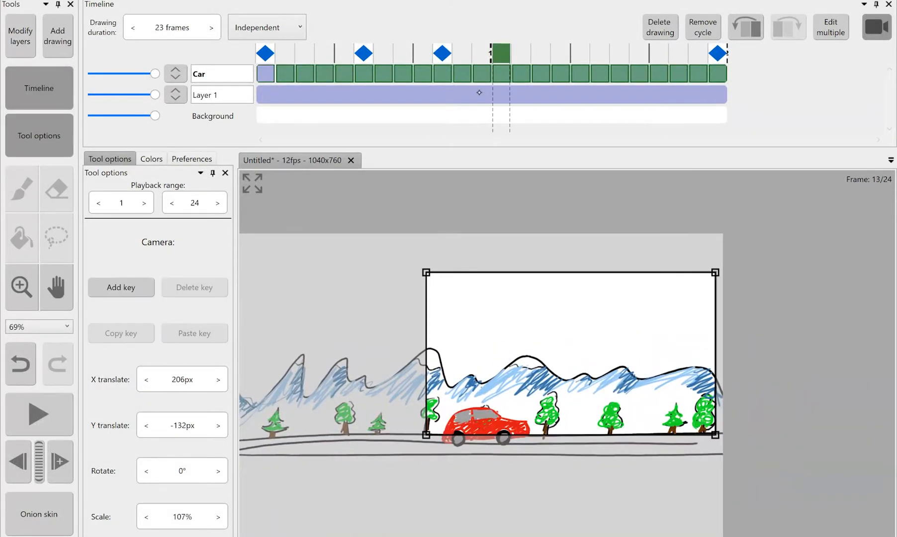
left_click(324, 52)
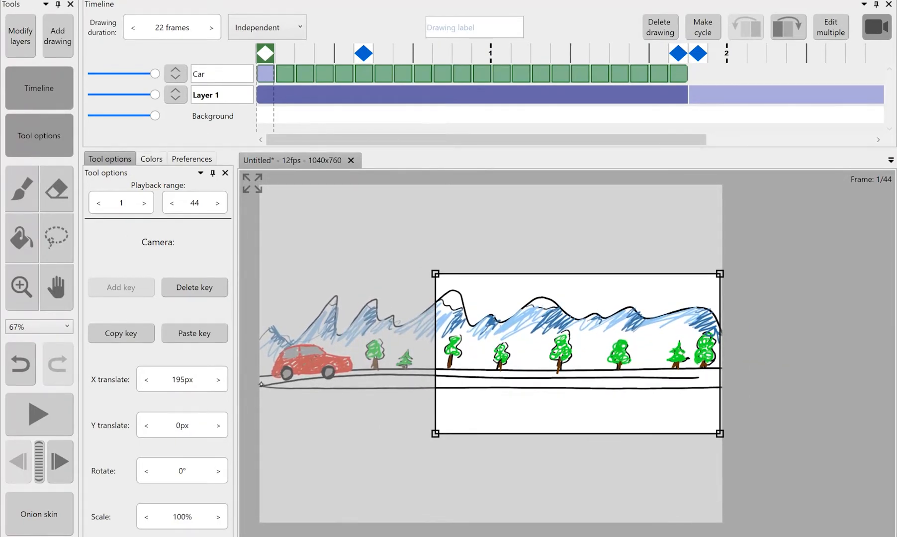
left_click(363, 53)
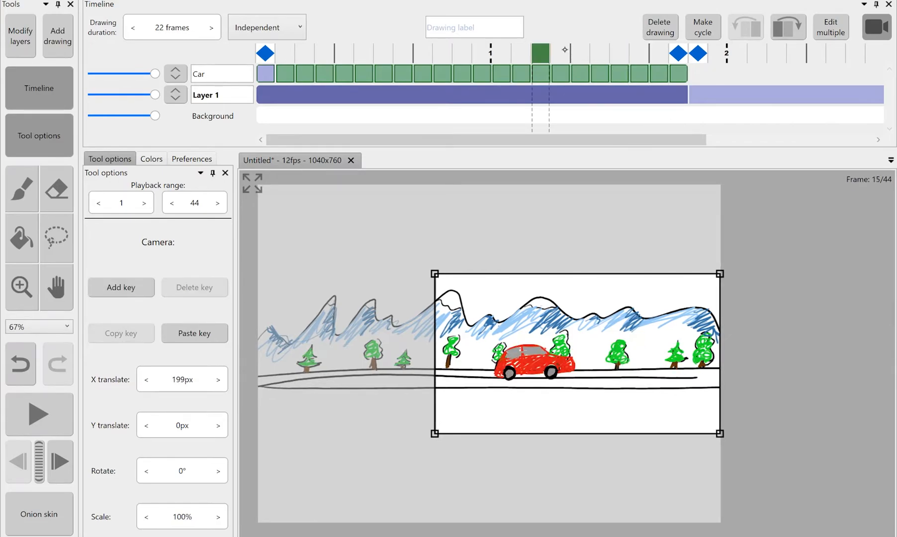
left_click(264, 52)
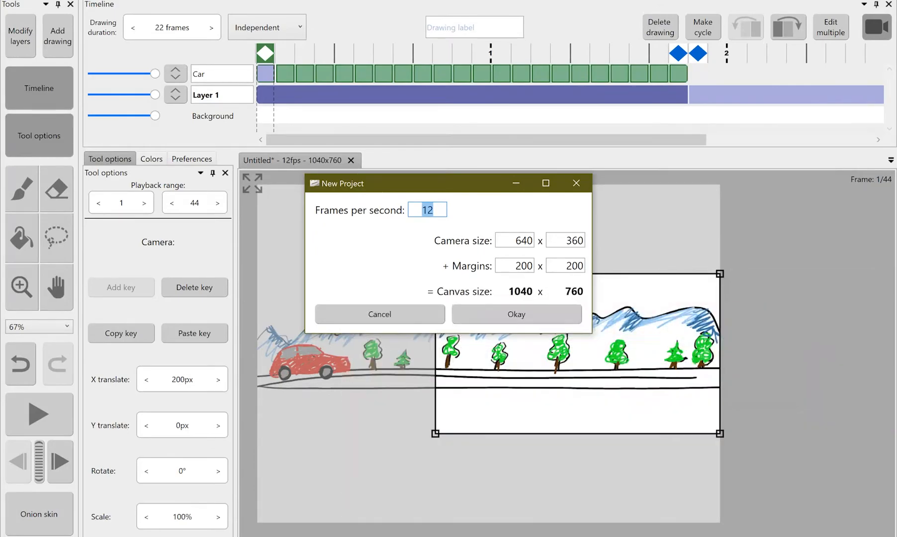
Create the project and draw a smiling character in frame with a fist and arm just outside to the right.
left_click(515, 314)
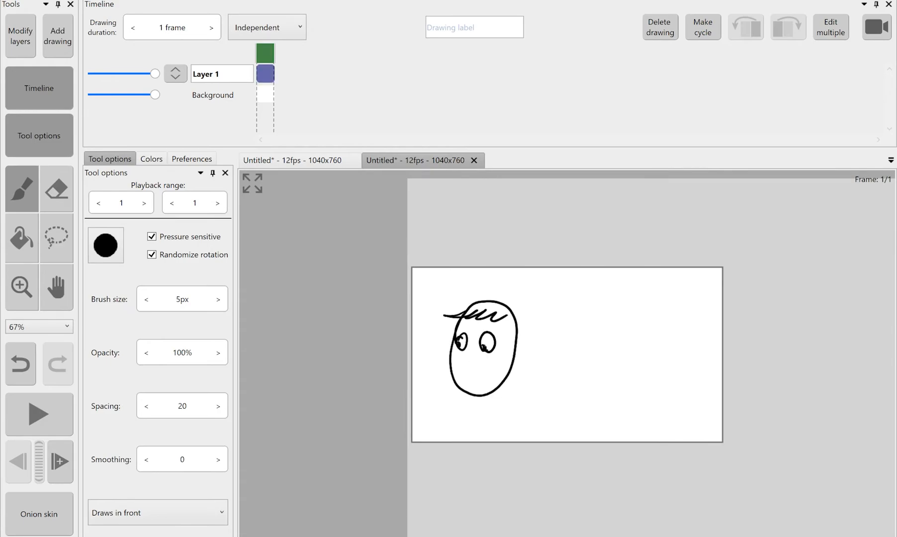
left_click_drag(469, 355, 486, 371)
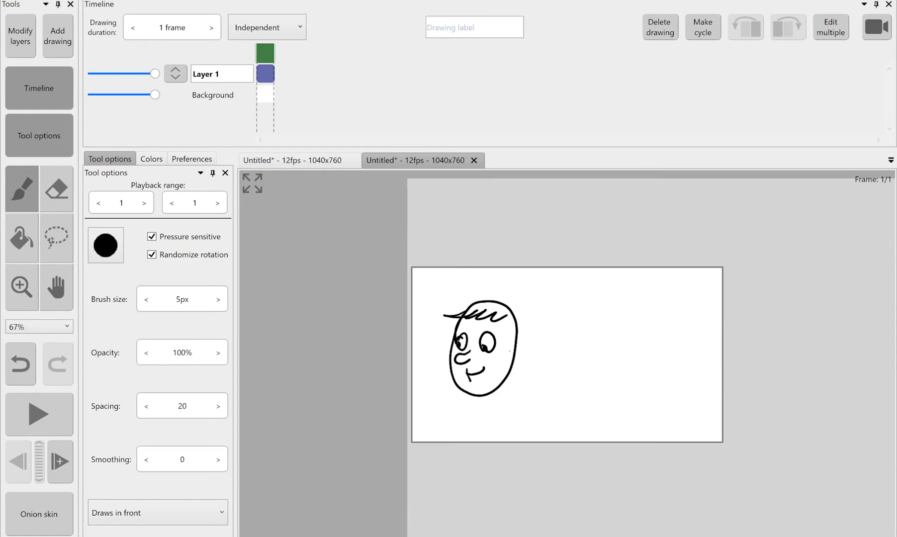
left_click_drag(489, 389, 489, 423)
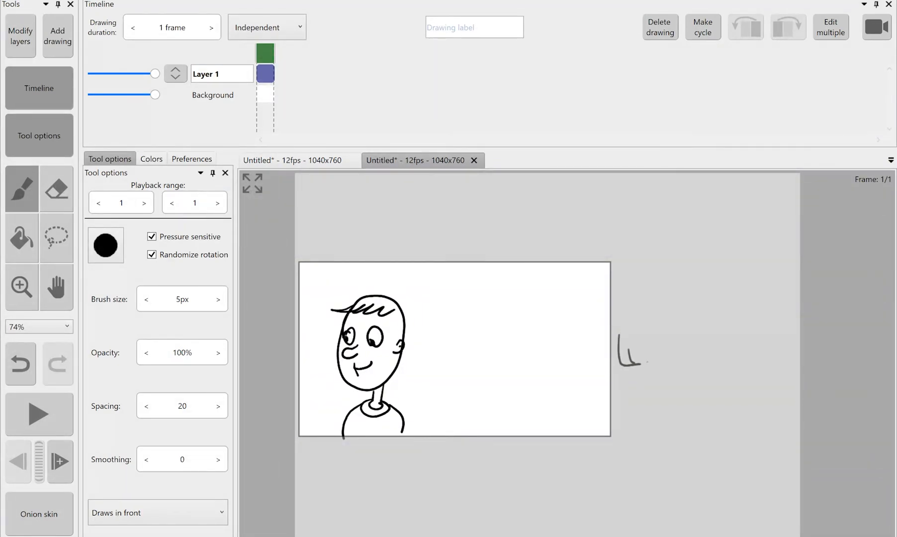
left_click_drag(621, 329, 649, 369)
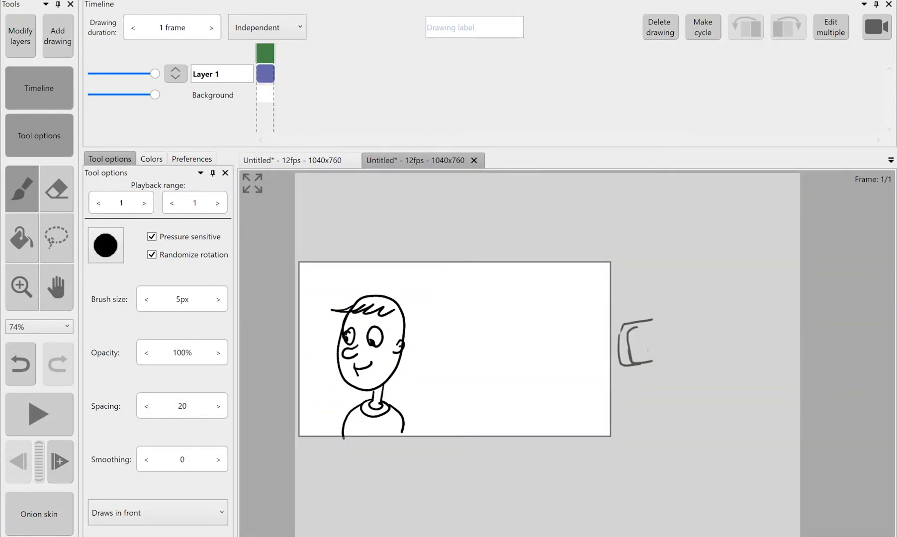
left_click_drag(632, 333, 663, 352)
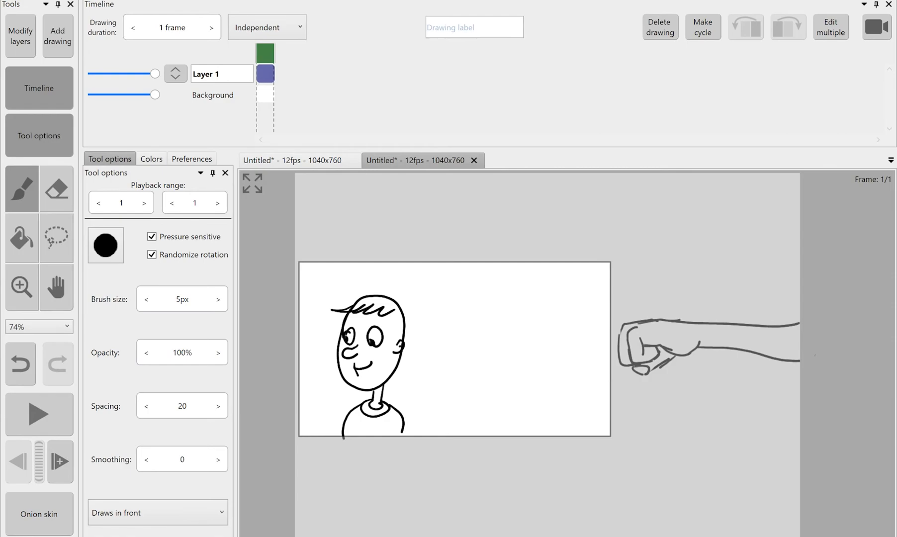
Move the fist and arm to a new layer named Hand and extend Layer 1 to 11 frames.
left_click(56, 238)
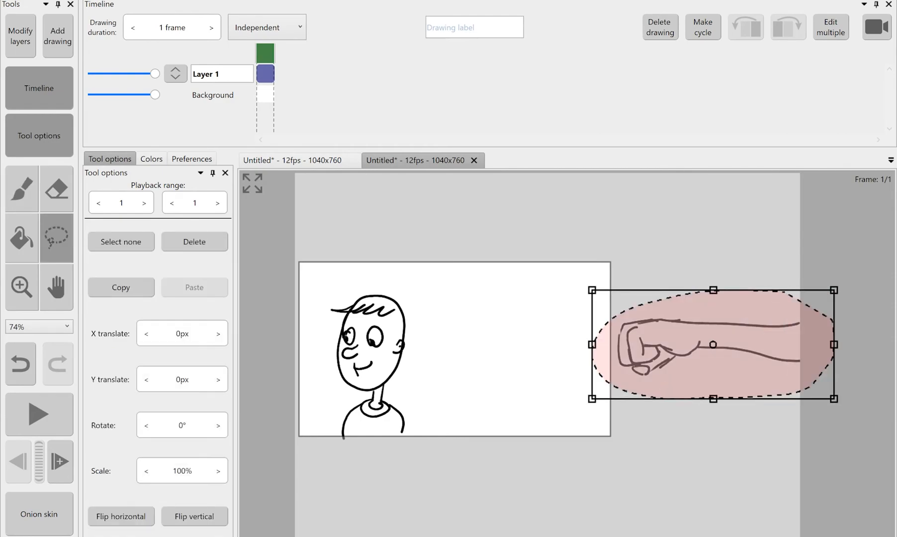
left_click(20, 36)
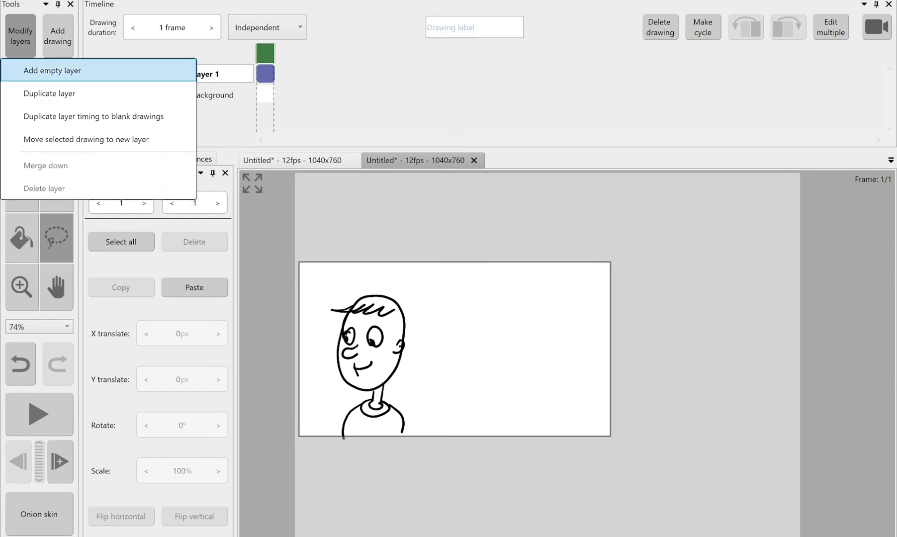
left_click(52, 71)
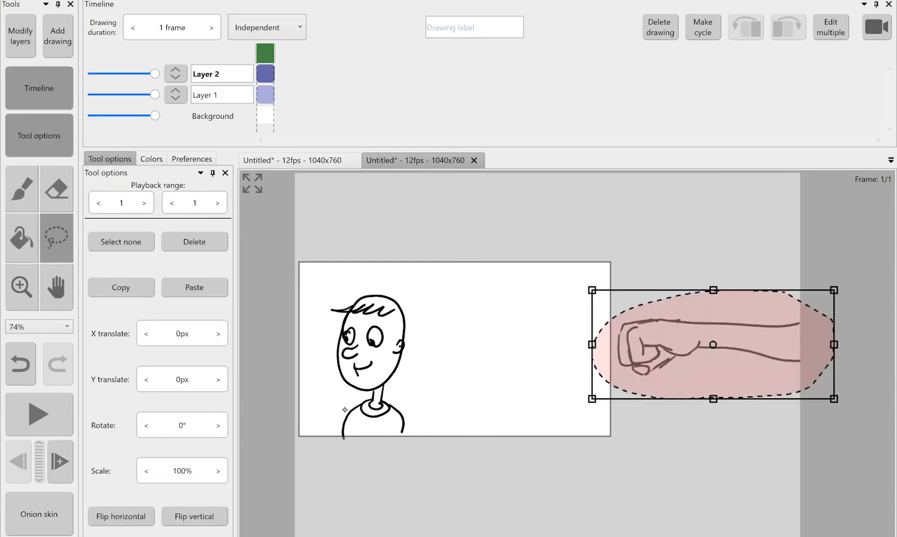
type("Hand")
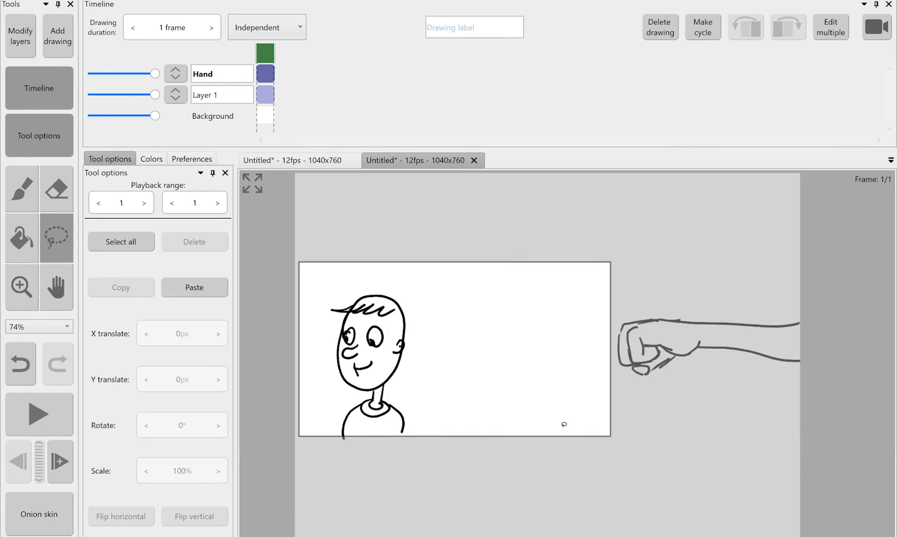
left_click(21, 189)
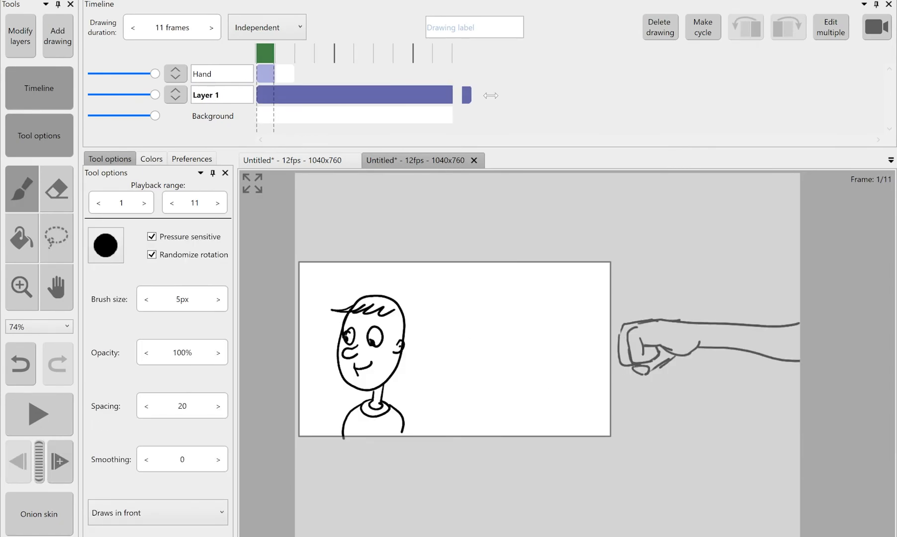
Turn the fist drawing into a repeating cycle and preview the punch playback.
left_click(702, 27)
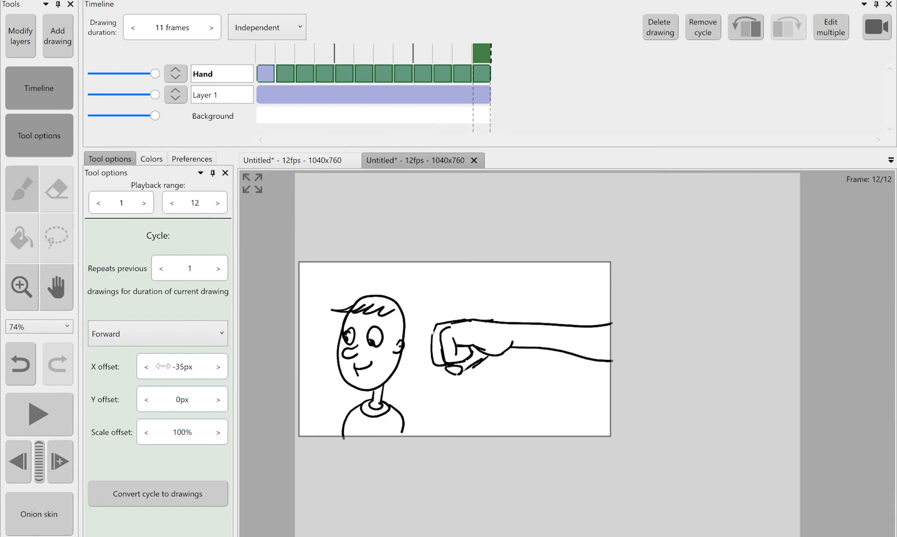
left_click(39, 414)
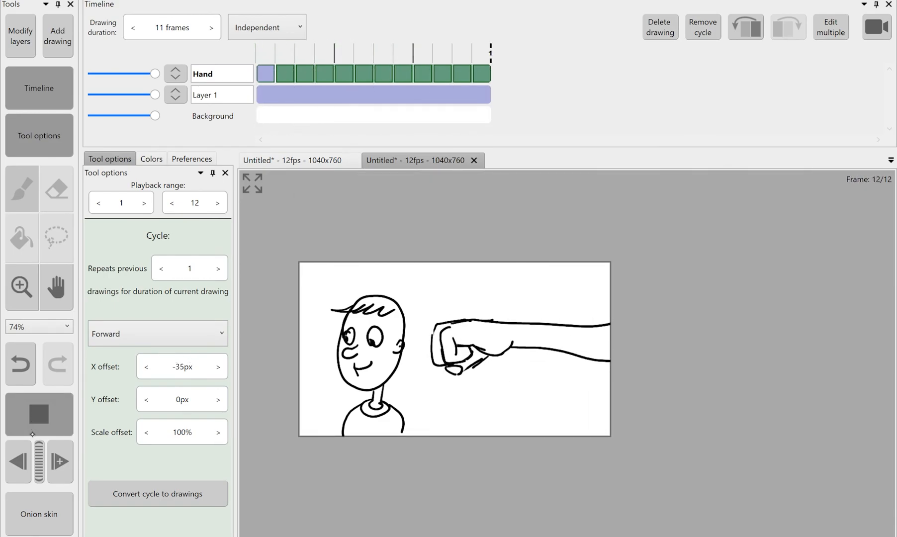
left_click(284, 52)
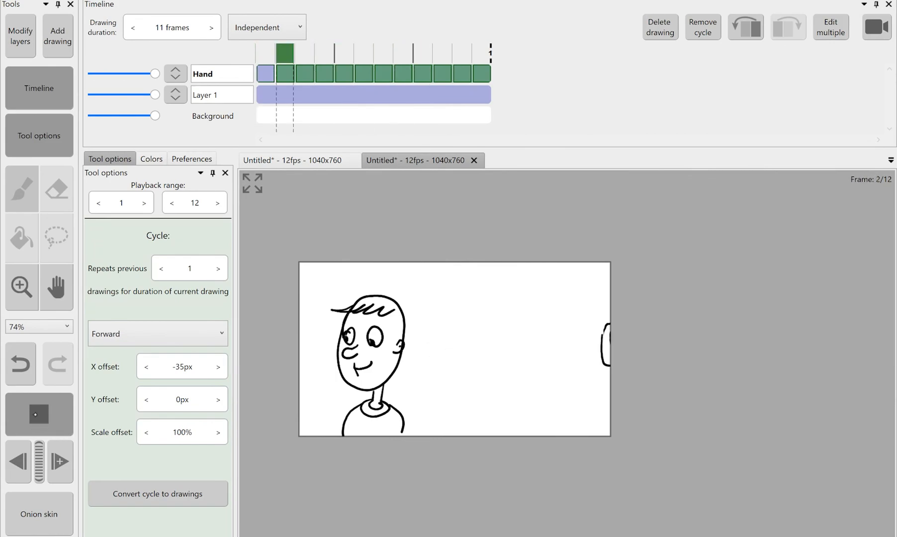